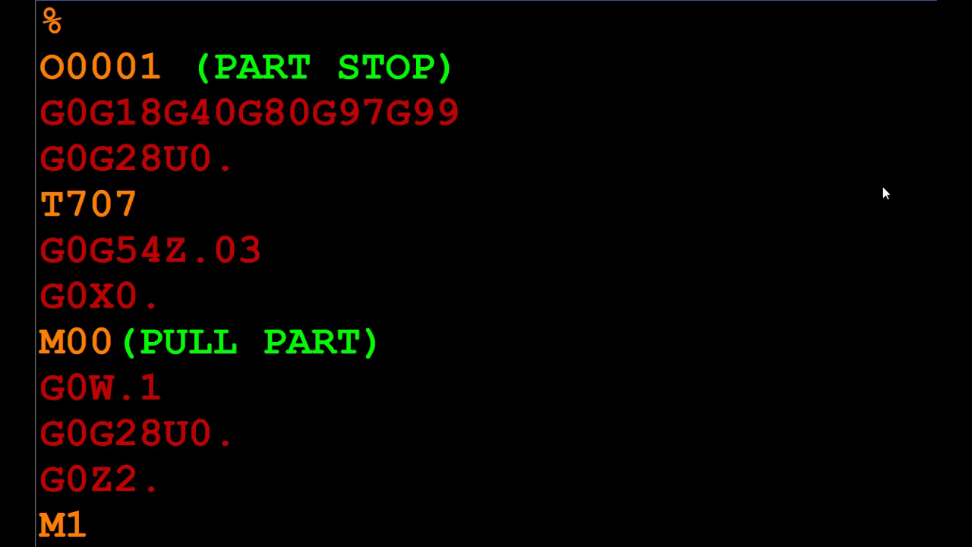
mouse_move(298, 162)
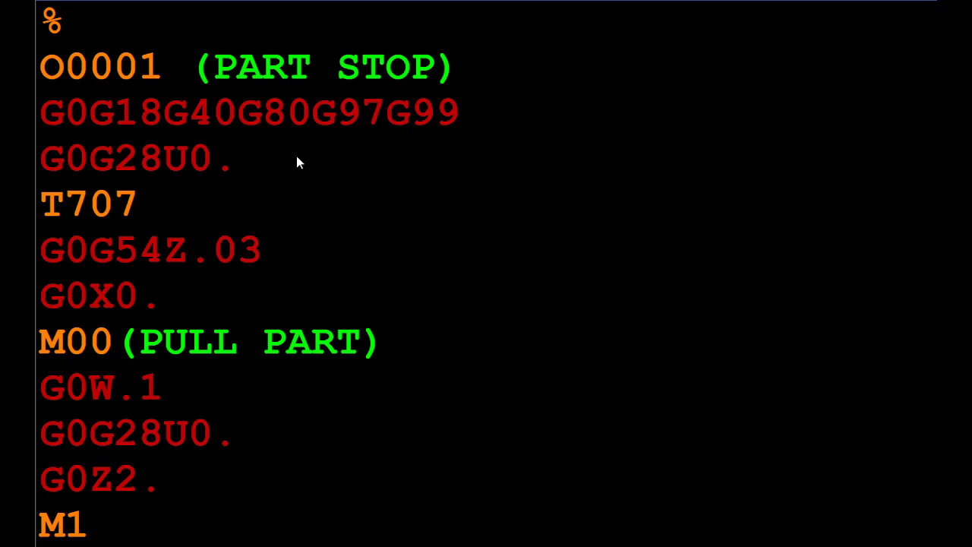
mouse_move(210, 202)
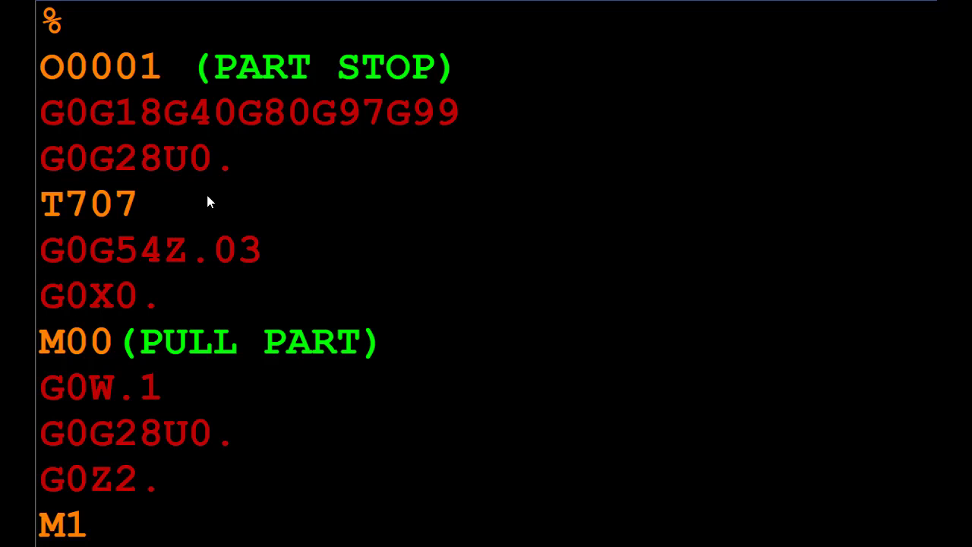
mouse_move(287, 249)
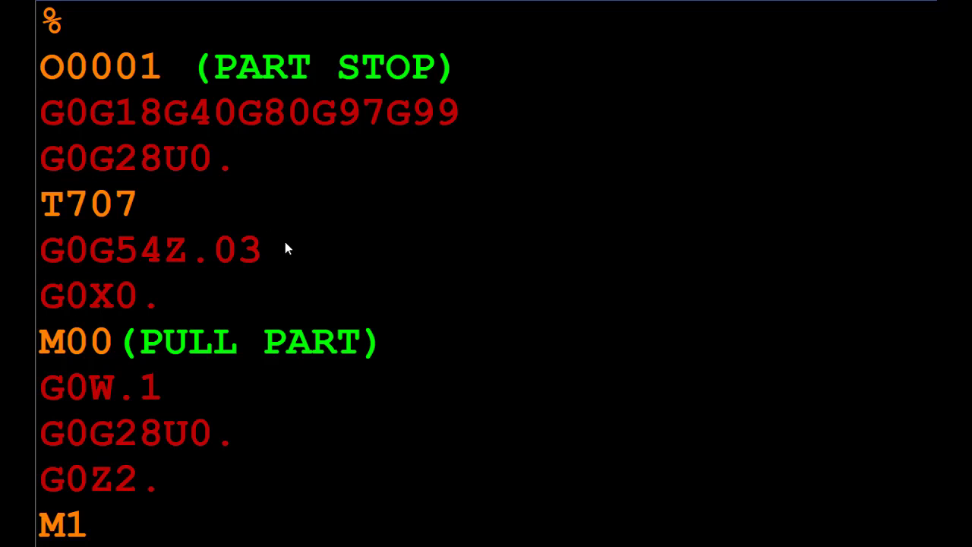
mouse_move(289, 257)
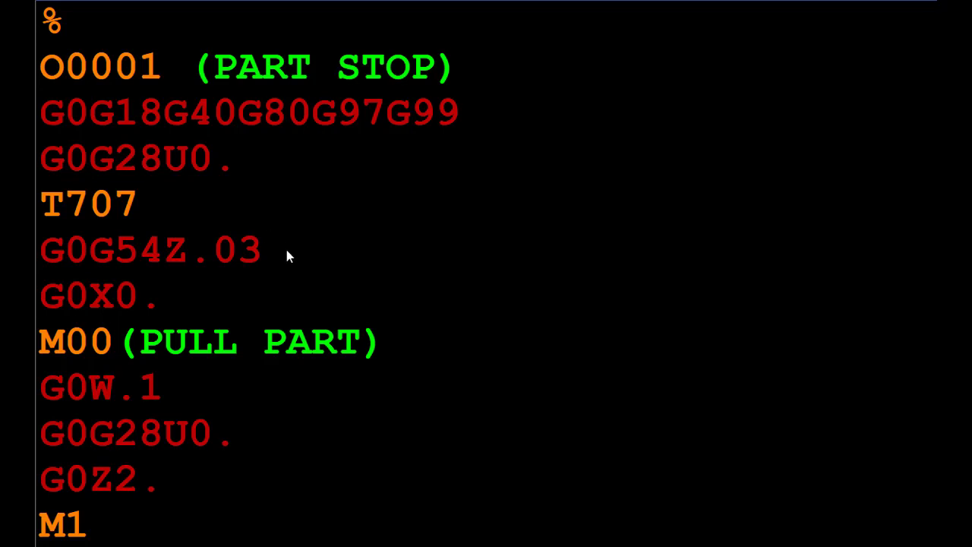
mouse_move(277, 301)
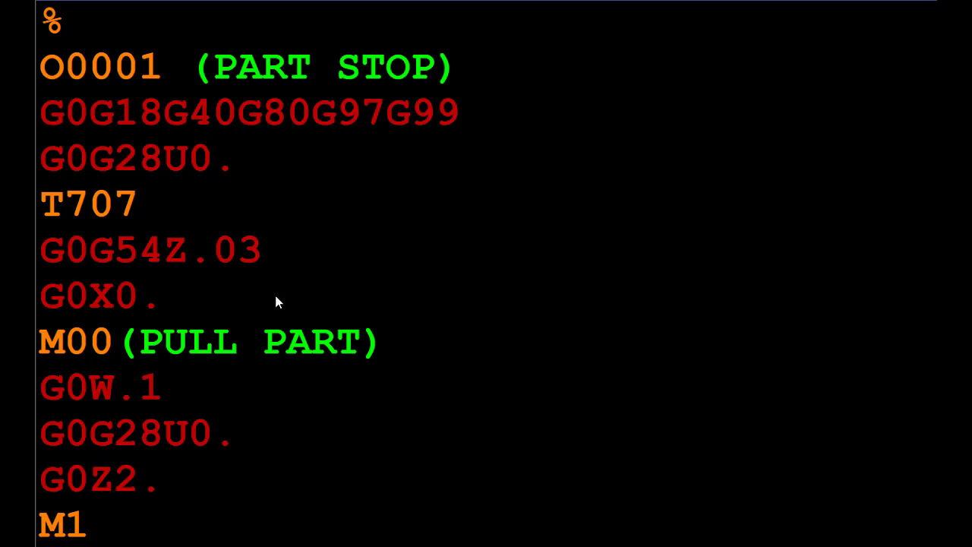
mouse_move(134, 353)
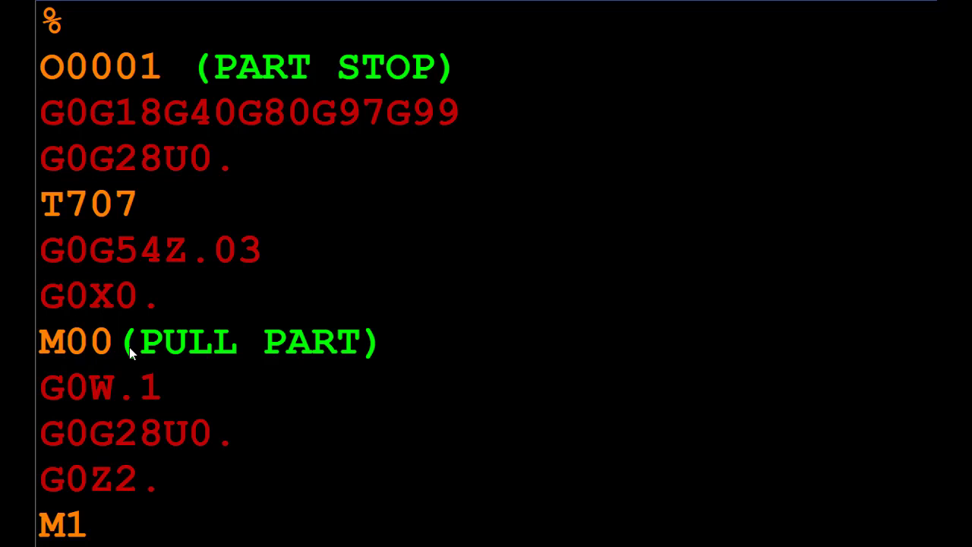
mouse_move(282, 356)
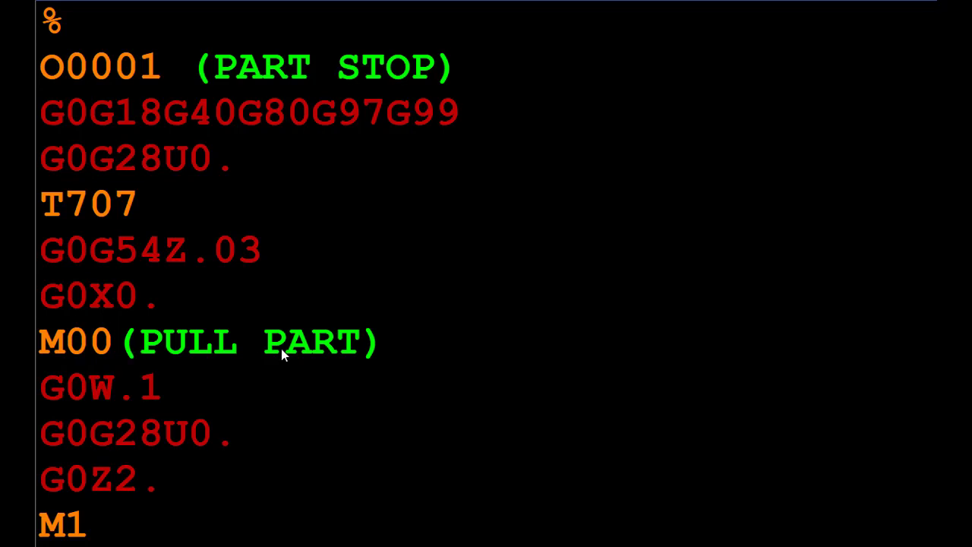
mouse_move(287, 356)
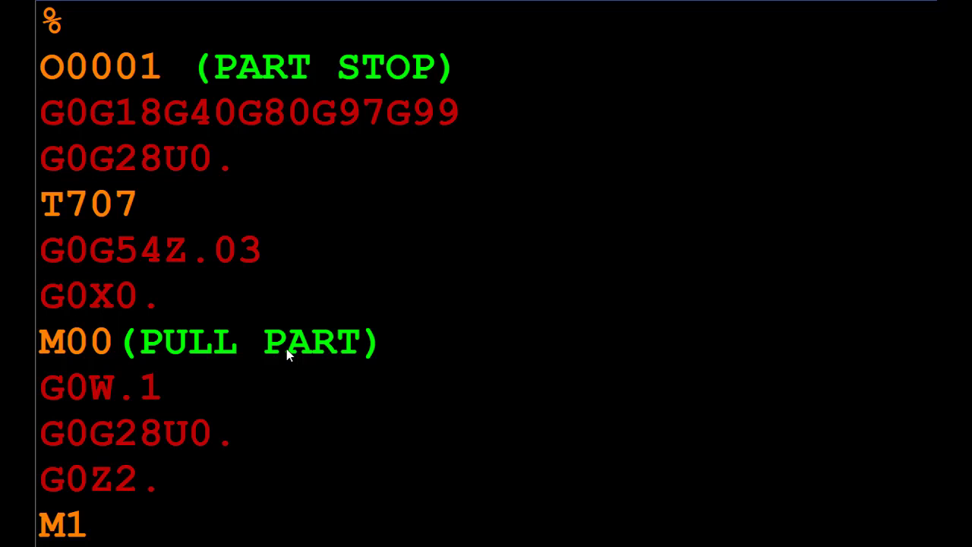
mouse_move(246, 393)
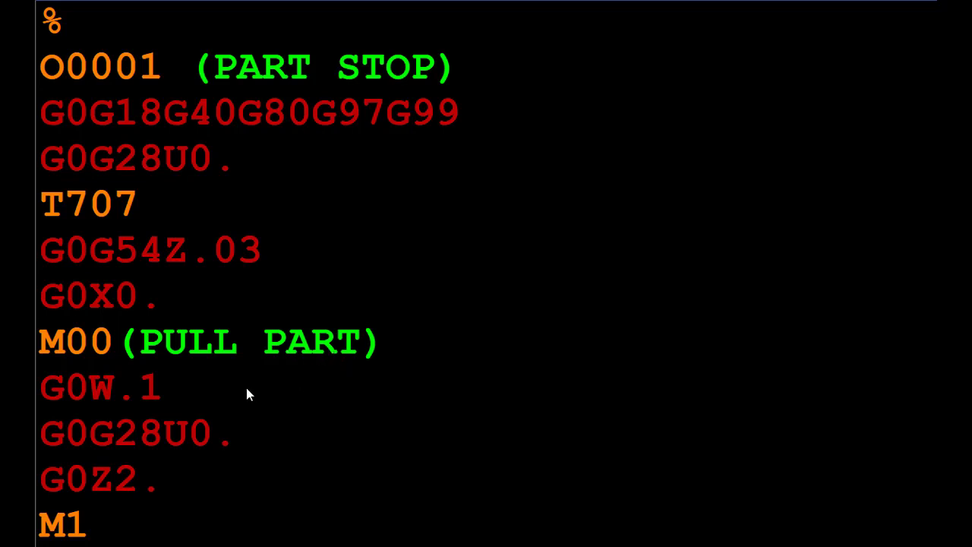
Step: Point out the G0W.1 part-stop line and scroll down to the (FACE) section header
left_click(98, 388)
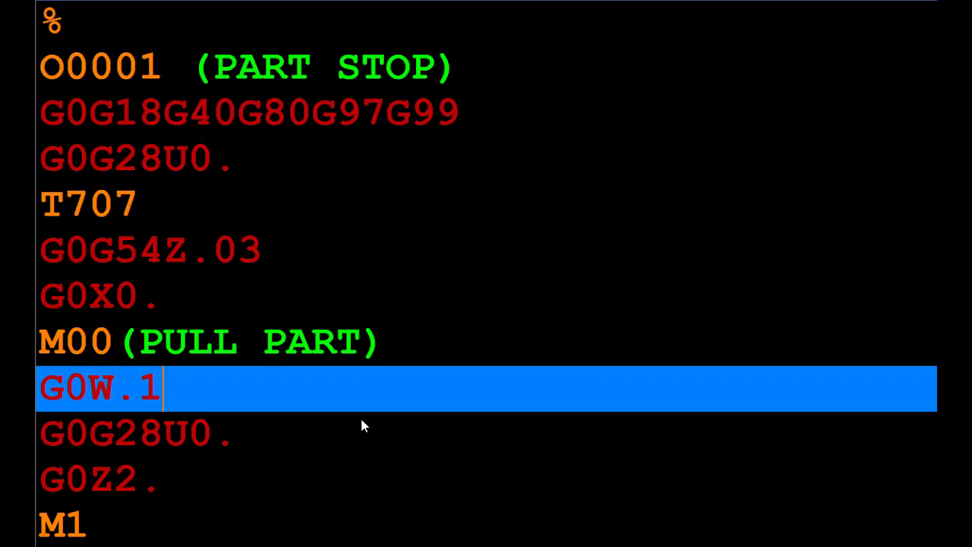
mouse_move(370, 422)
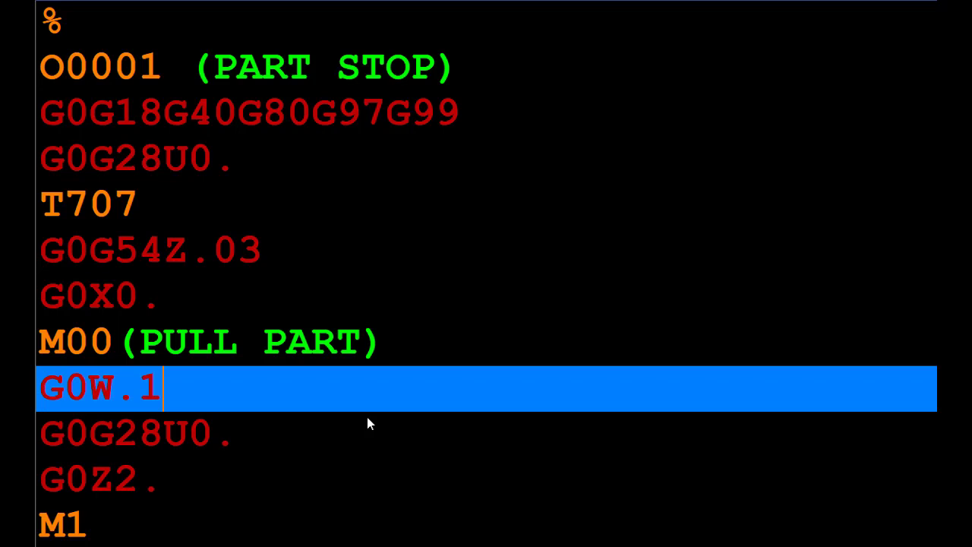
mouse_move(319, 442)
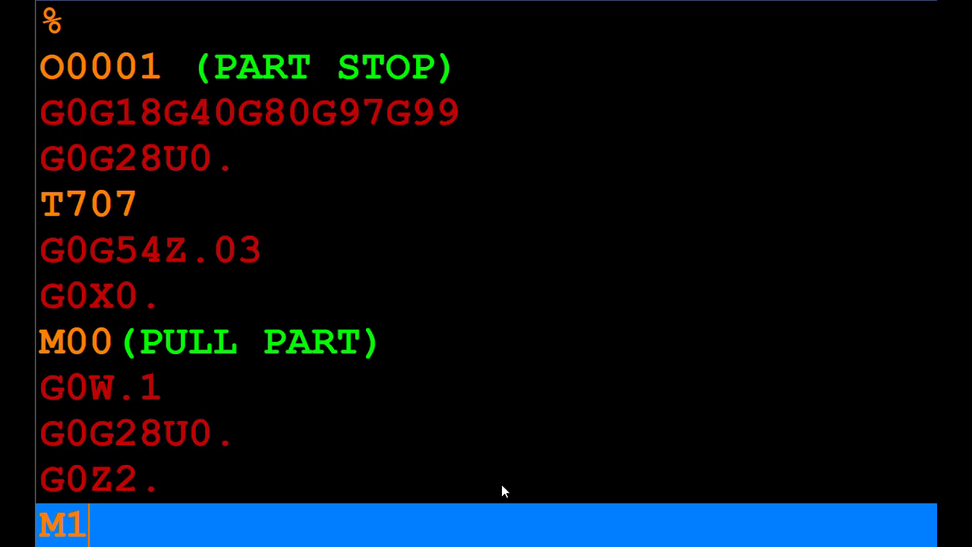
scroll("down", 3)
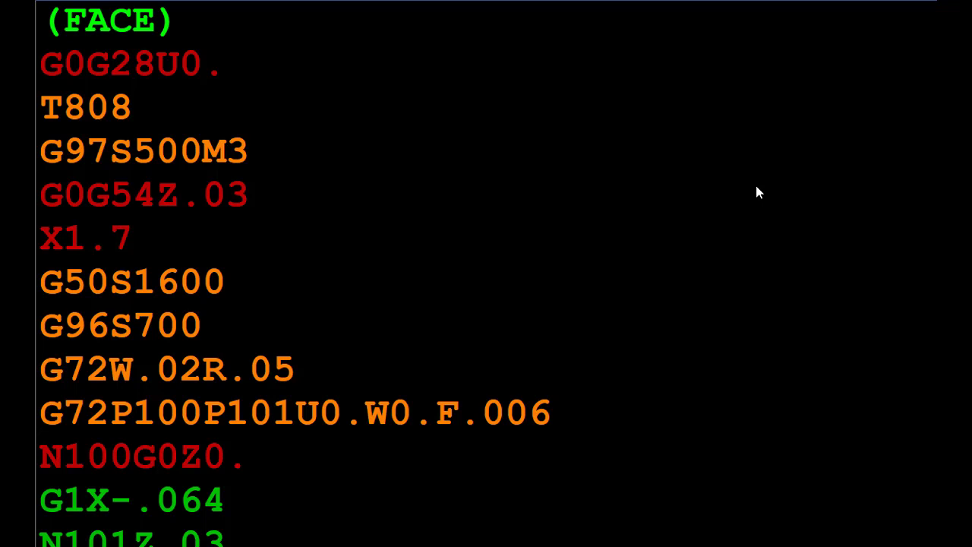
mouse_move(808, 103)
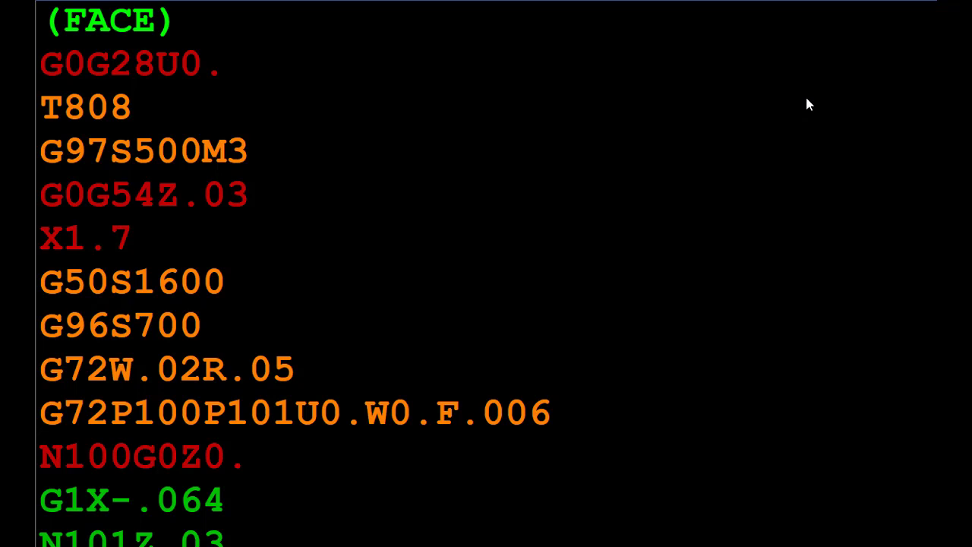
mouse_move(541, 284)
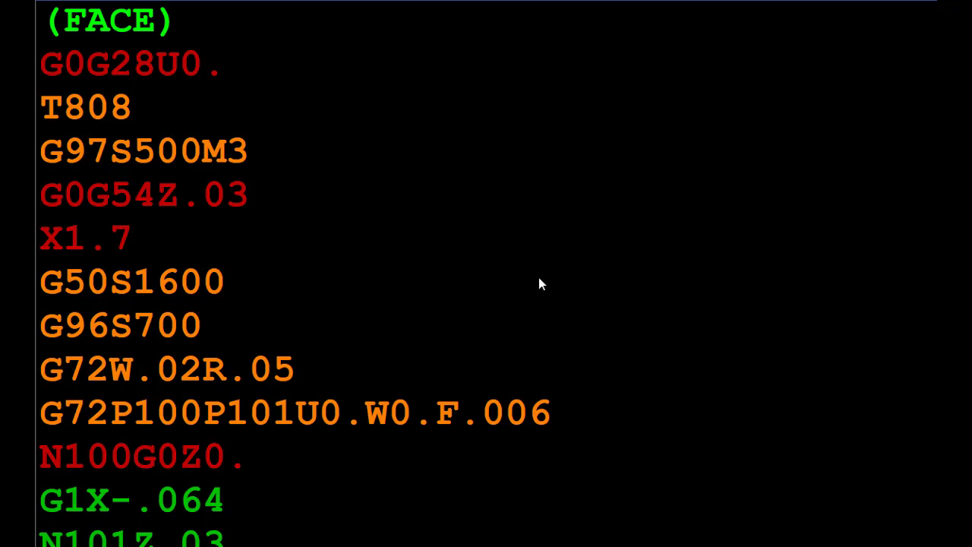
Step: Highlight the G0G54Z.03 approach and G72W.02R.05 facing-cycle lines, then reach the (CENTER DRILL) header
left_click(167, 370)
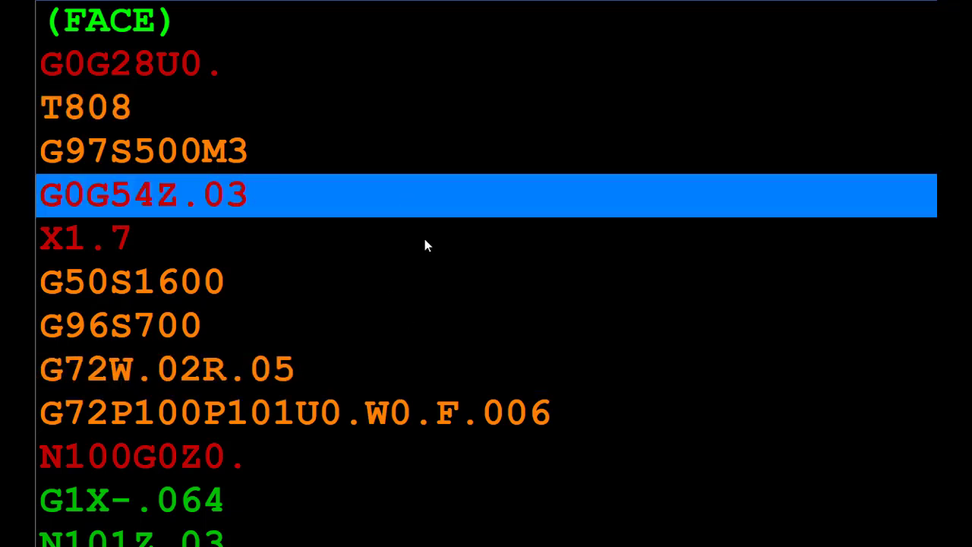
left_click(167, 371)
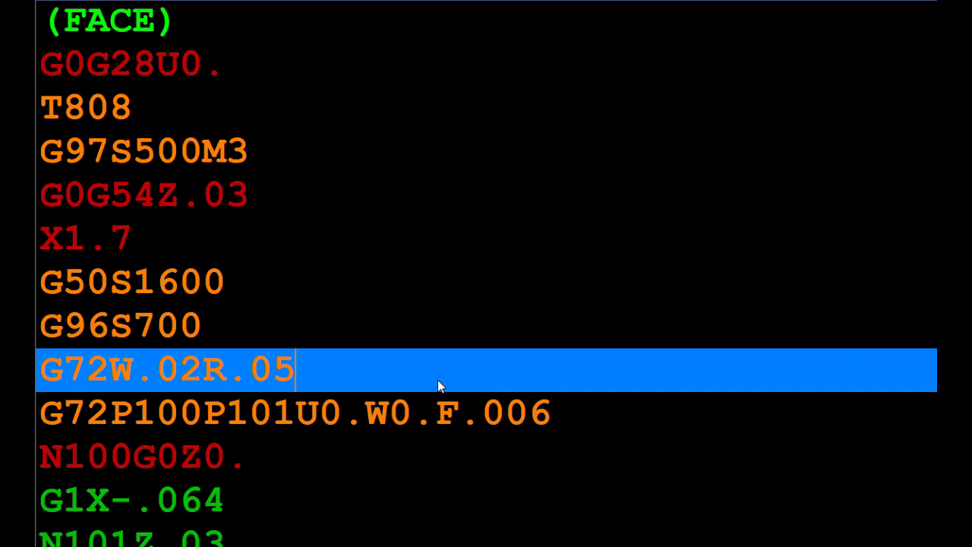
mouse_move(272, 501)
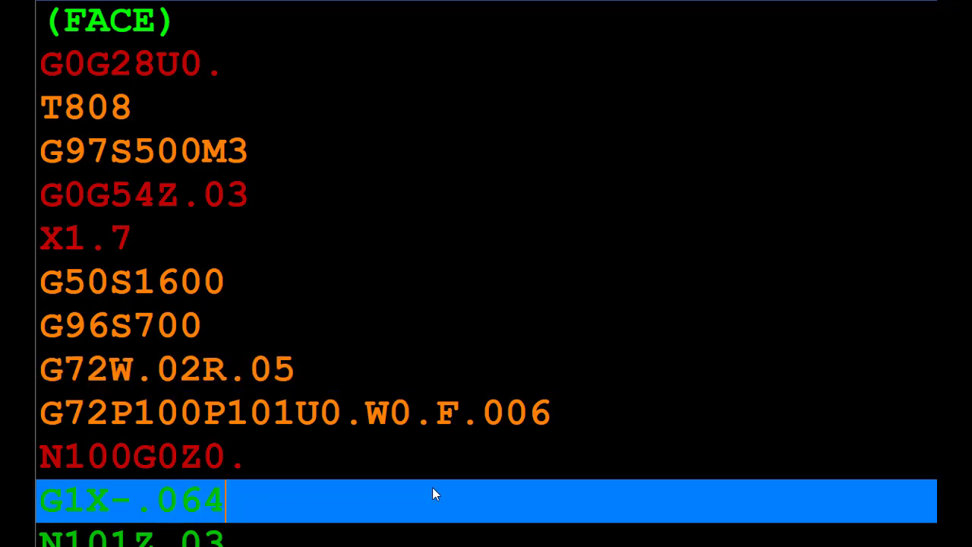
scroll("down", 3)
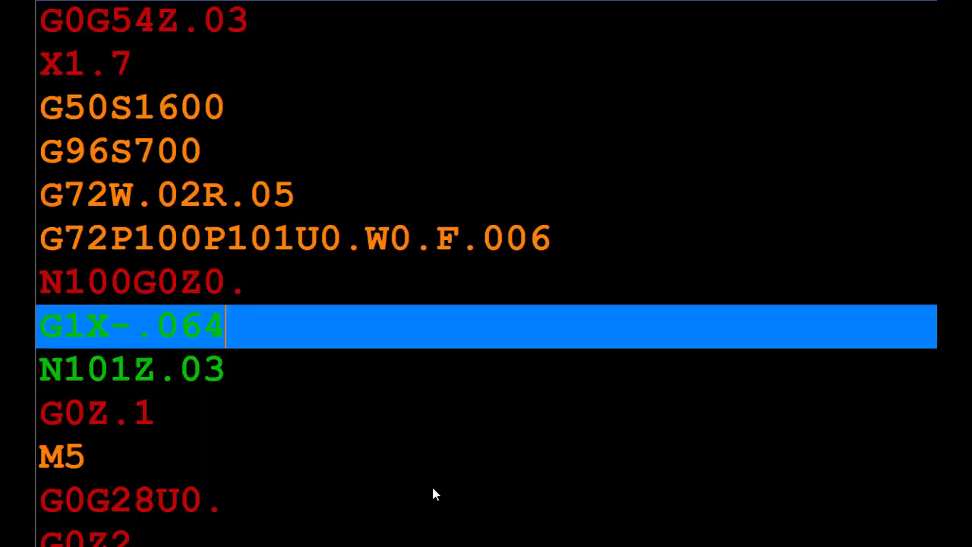
mouse_move(127, 337)
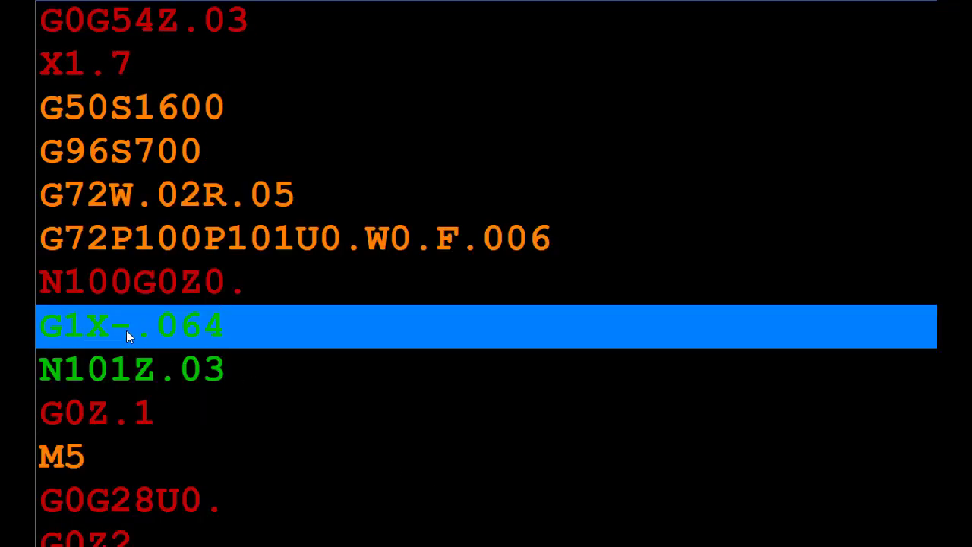
mouse_move(228, 327)
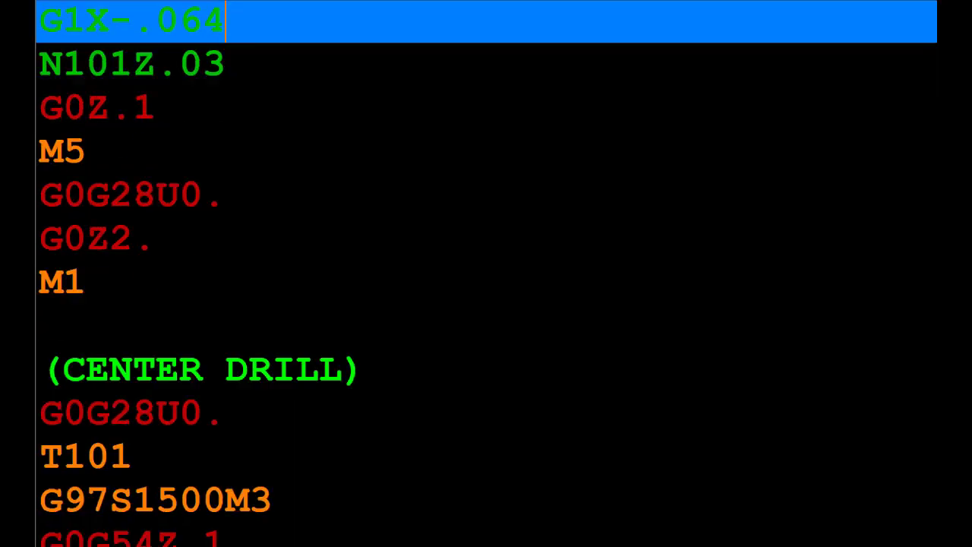
scroll("down", 3)
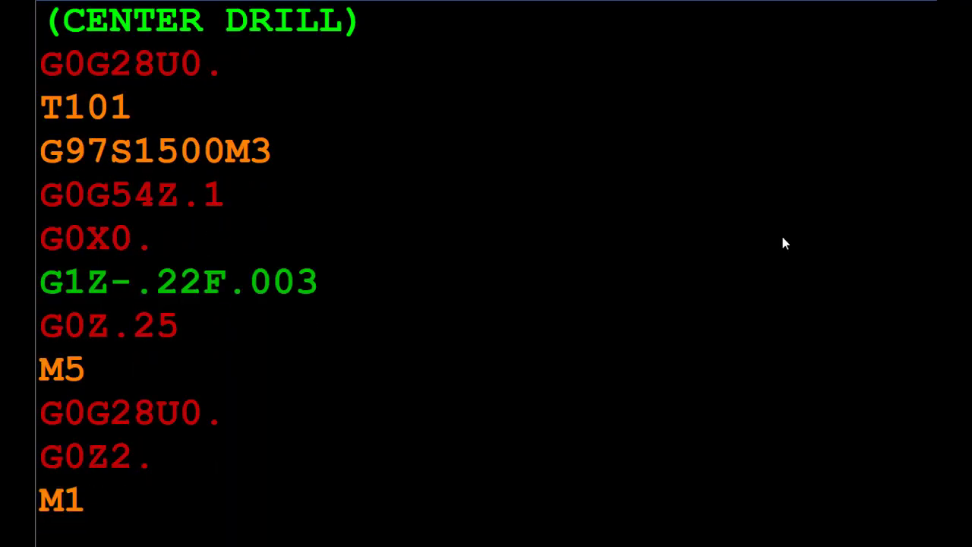
mouse_move(297, 112)
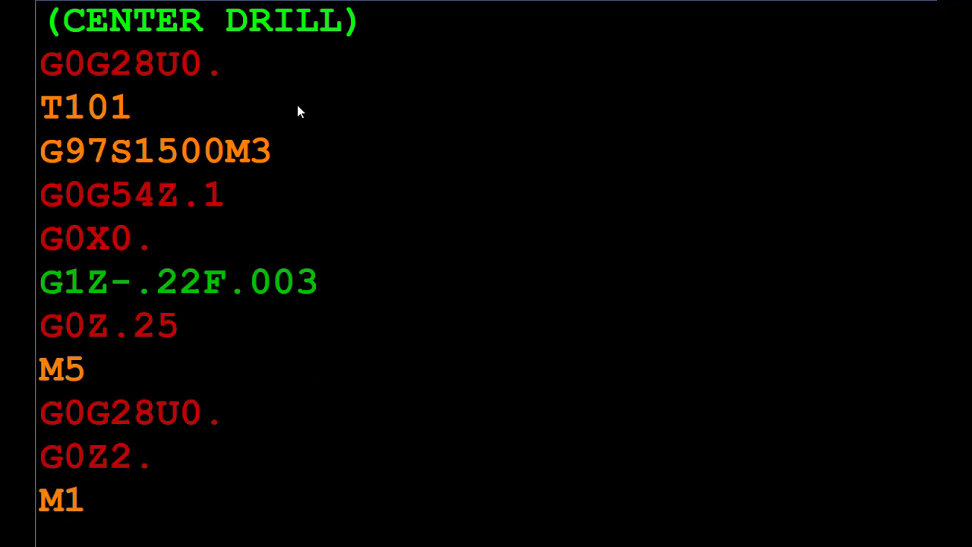
left_click(85, 106)
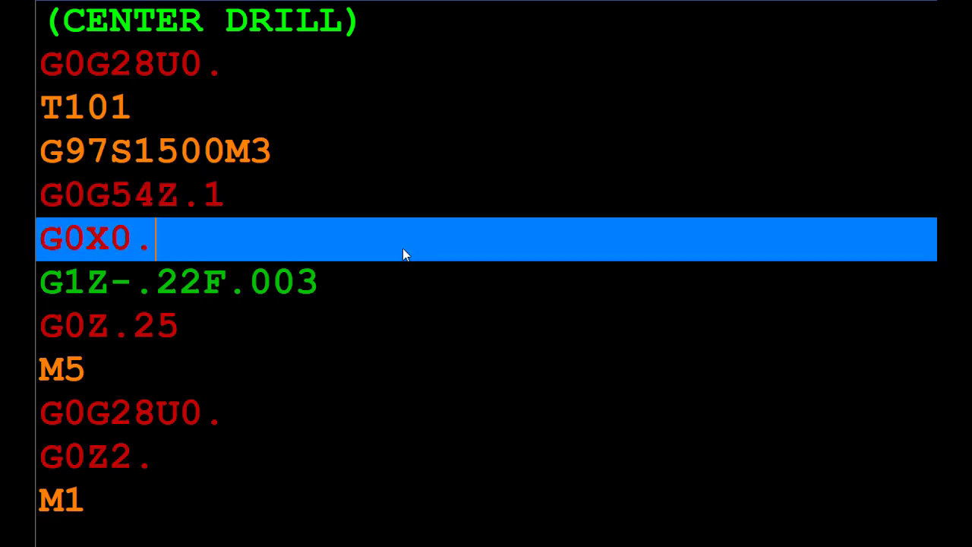
mouse_move(408, 298)
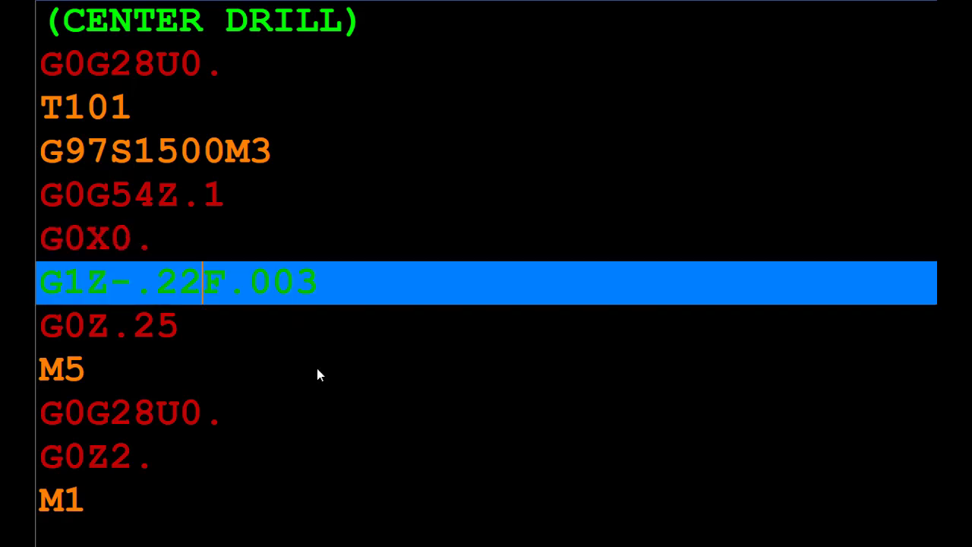
mouse_move(331, 376)
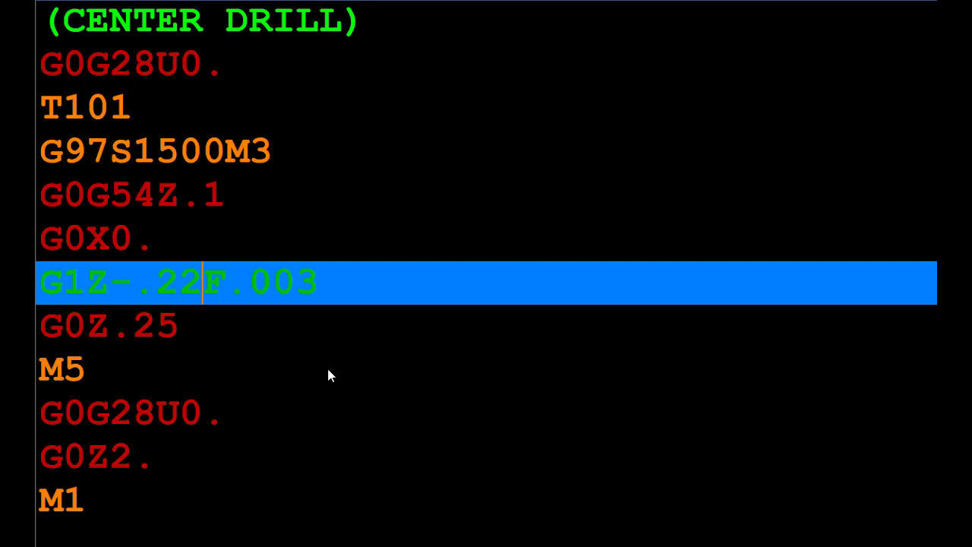
mouse_move(258, 331)
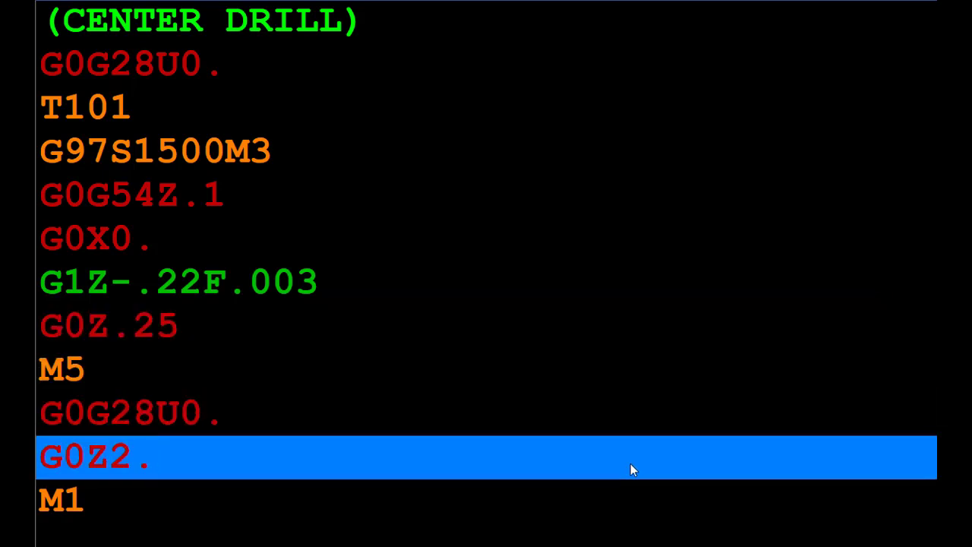
scroll("down", 3)
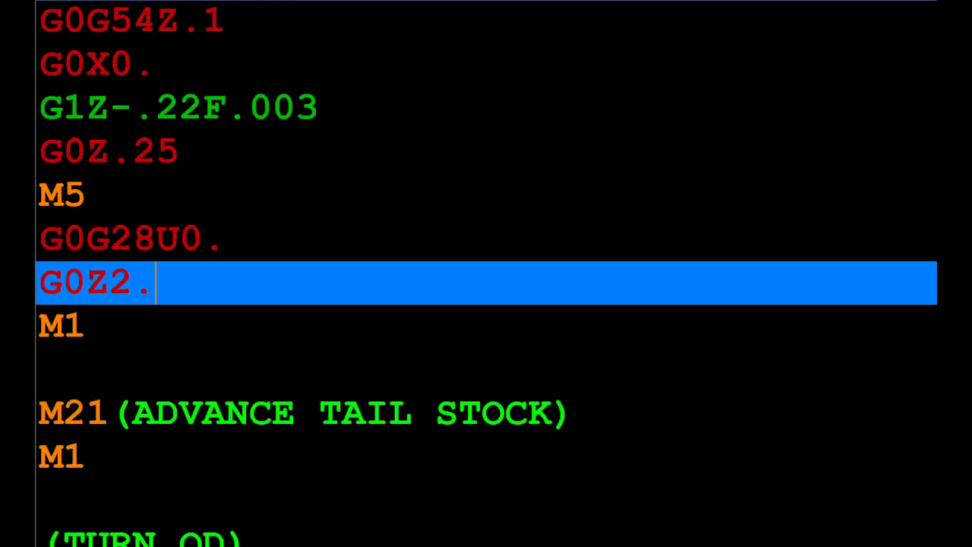
scroll("down", 3)
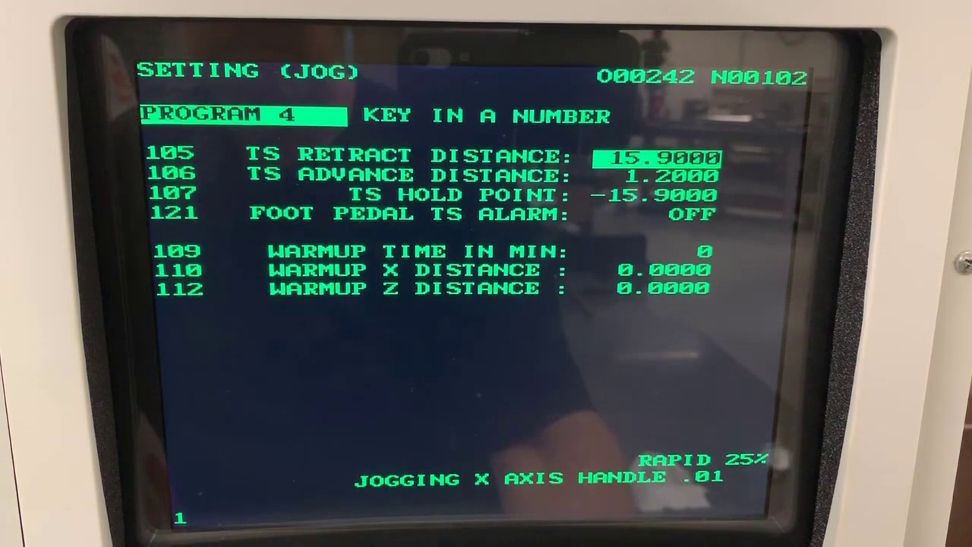
Step: Enter 17.4 for setting 105 TS RETRACT DISTANCE
type("17.4")
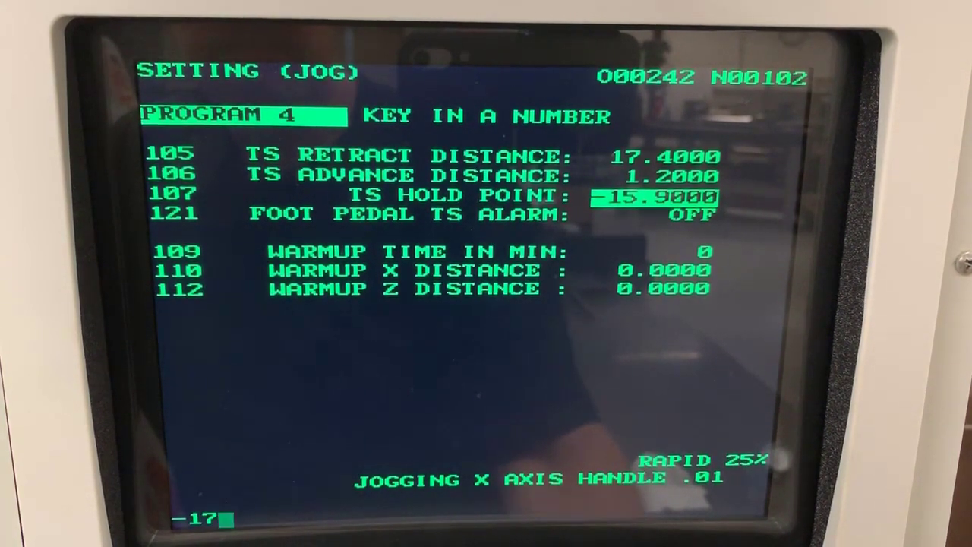
type(".")
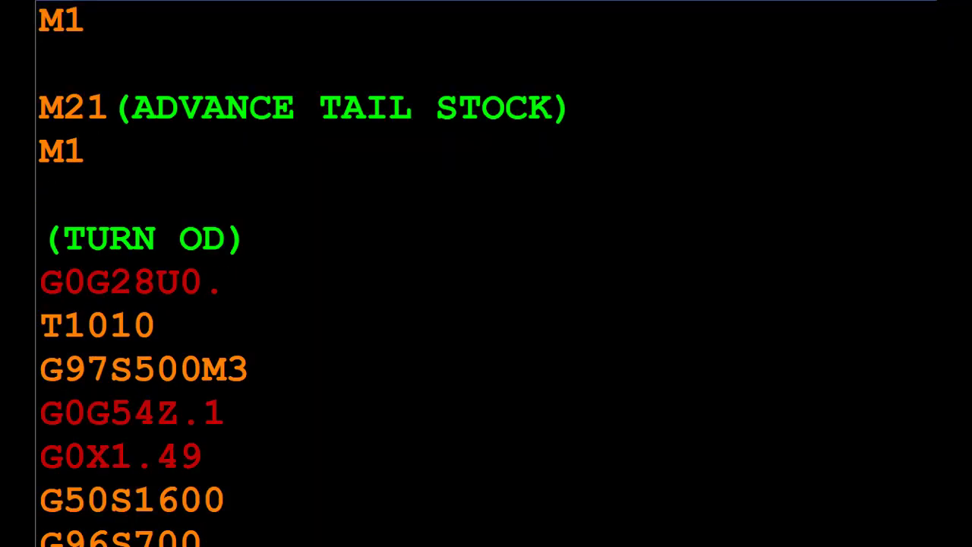
scroll("up", 3)
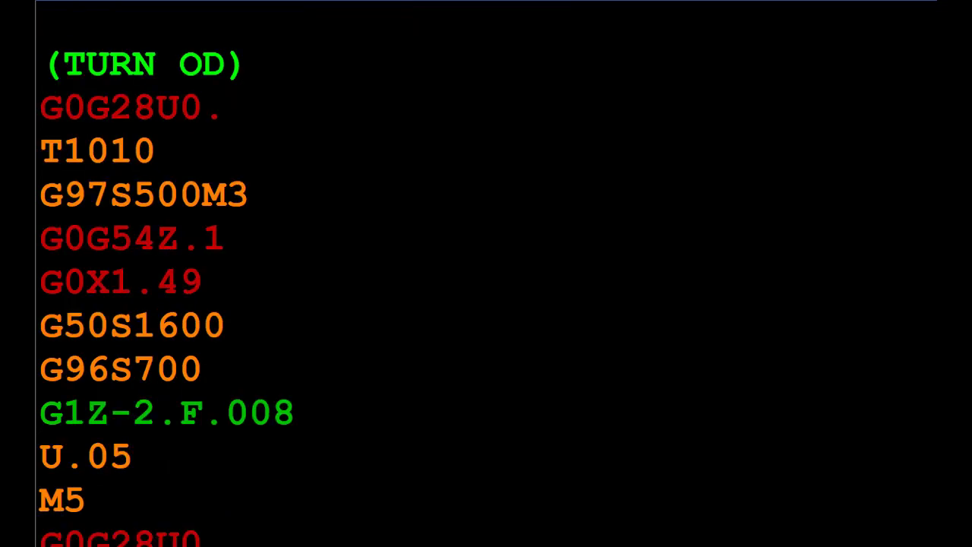
left_click(129, 237)
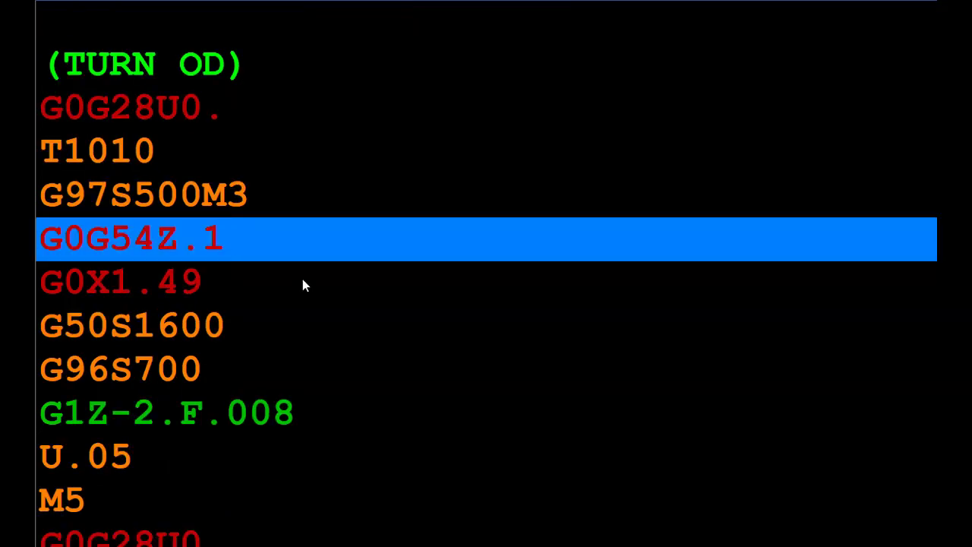
mouse_move(257, 289)
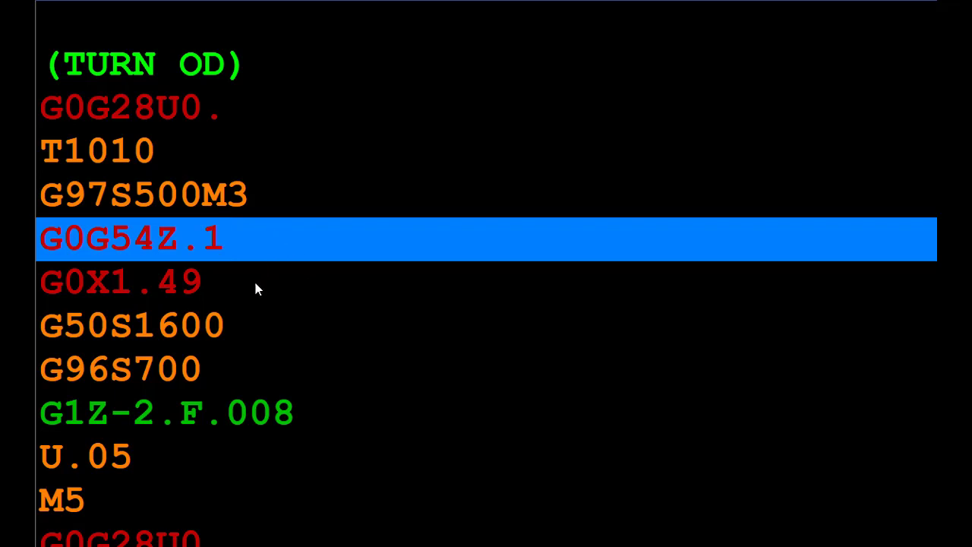
left_click(155, 240)
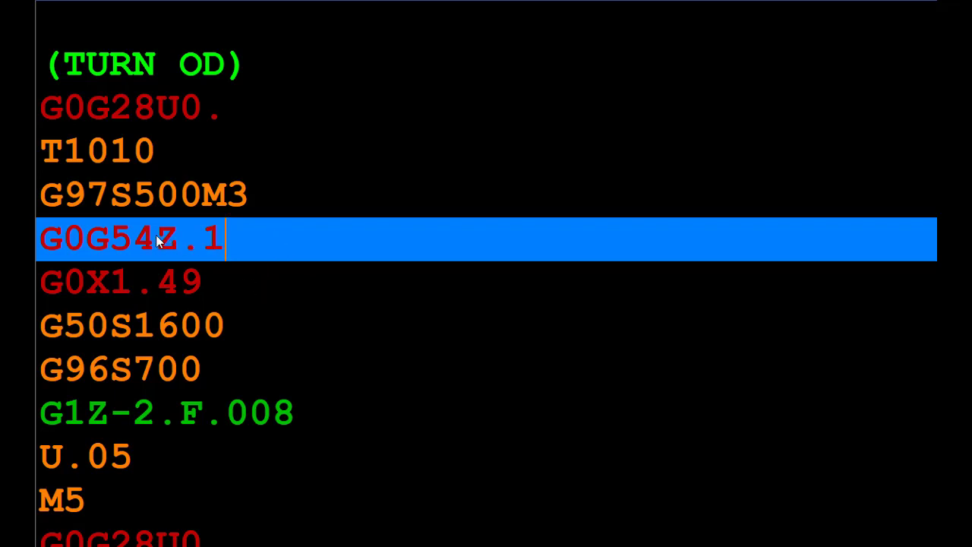
mouse_move(194, 243)
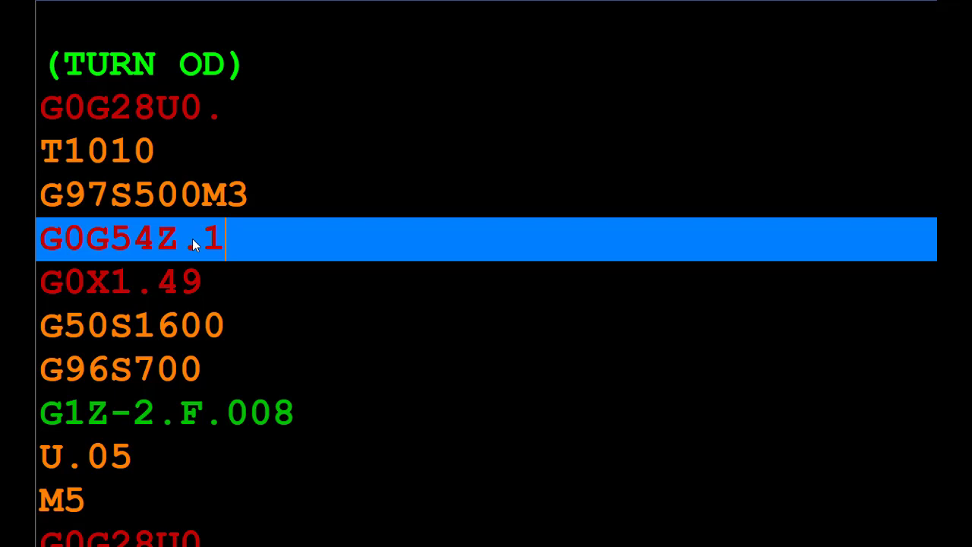
mouse_move(242, 246)
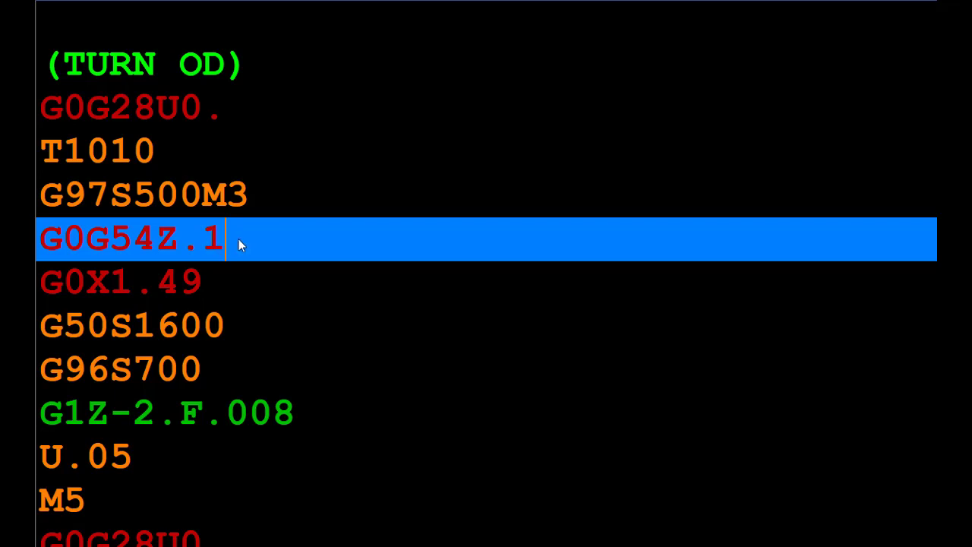
mouse_move(223, 284)
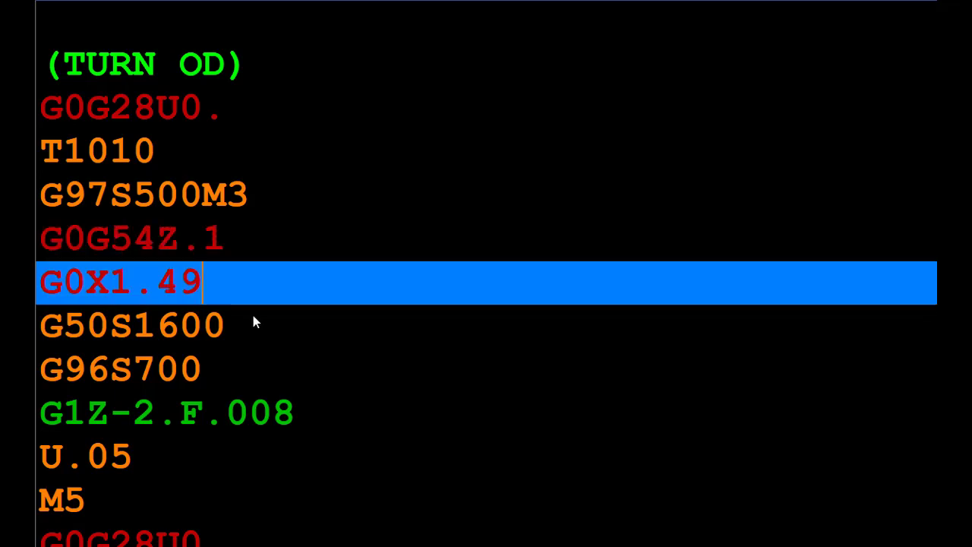
mouse_move(255, 286)
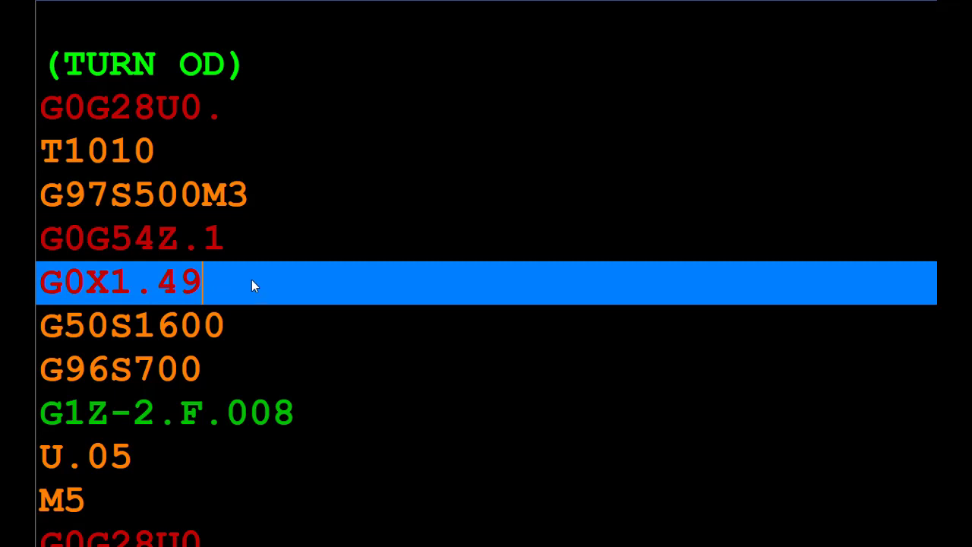
mouse_move(835, 311)
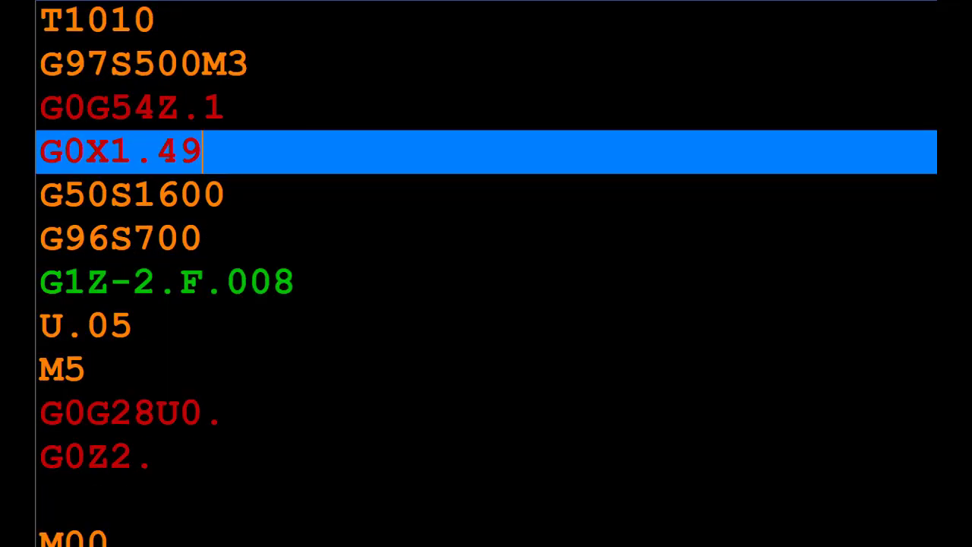
mouse_move(562, 379)
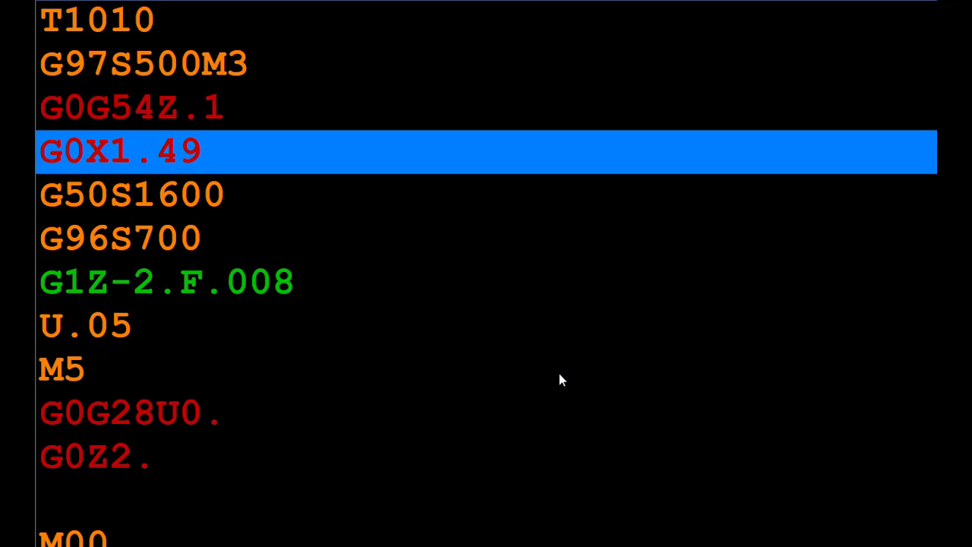
left_click(200, 150)
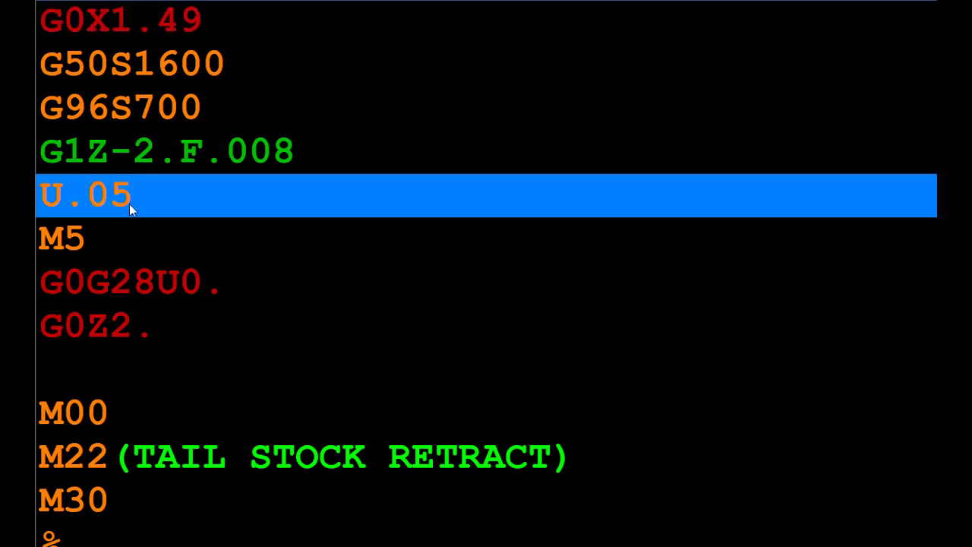
mouse_move(144, 235)
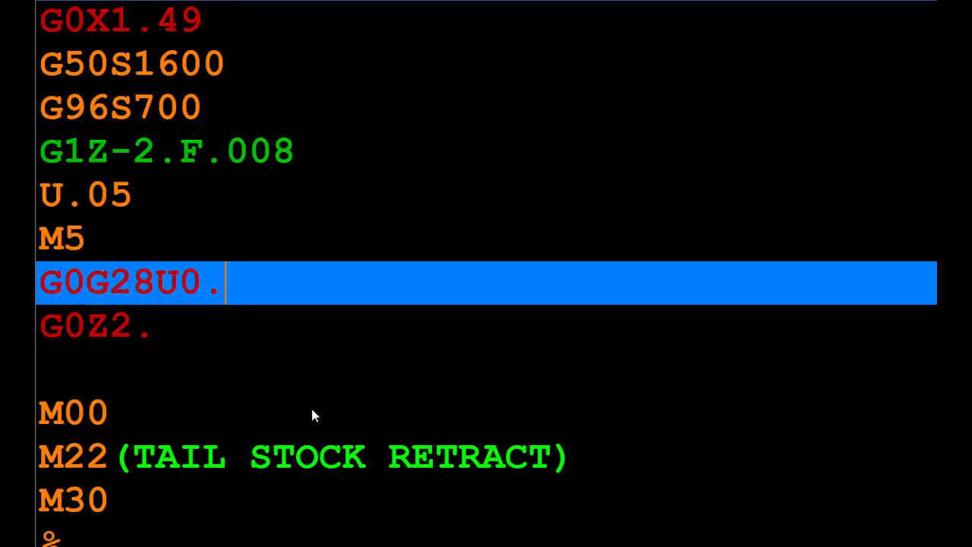
mouse_move(260, 359)
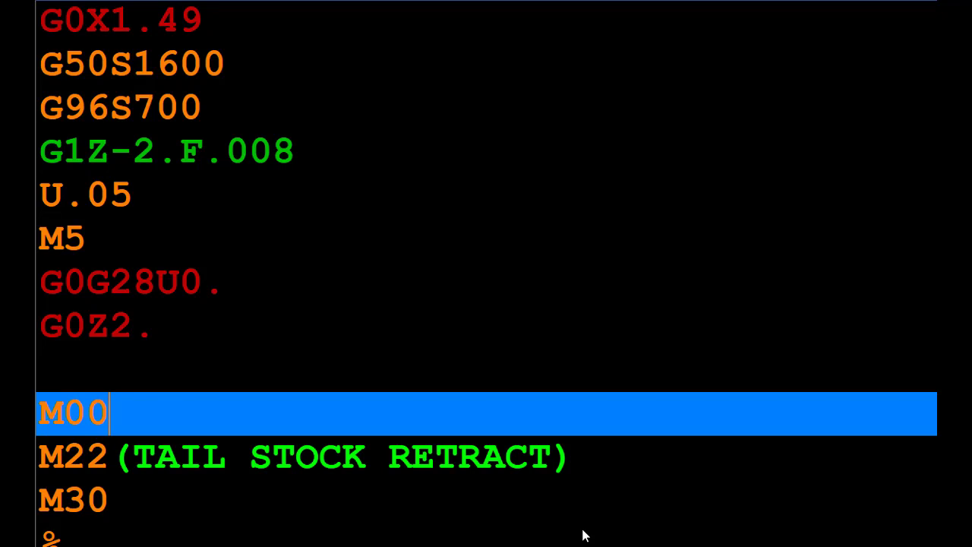
mouse_move(201, 425)
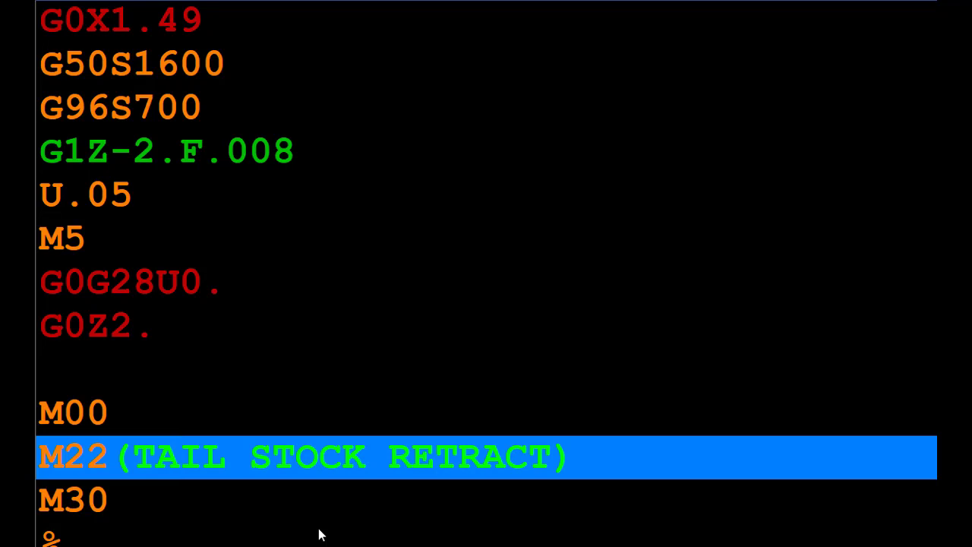
mouse_move(911, 176)
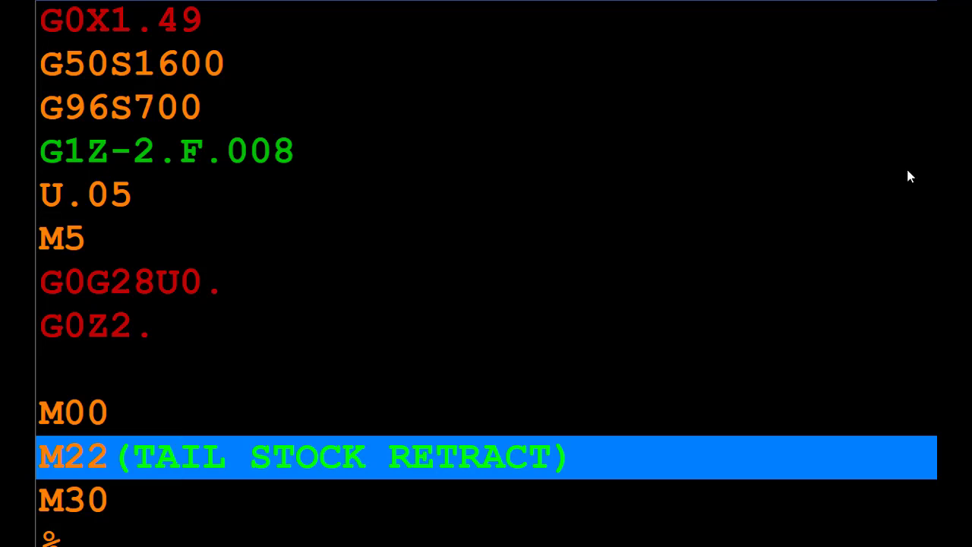